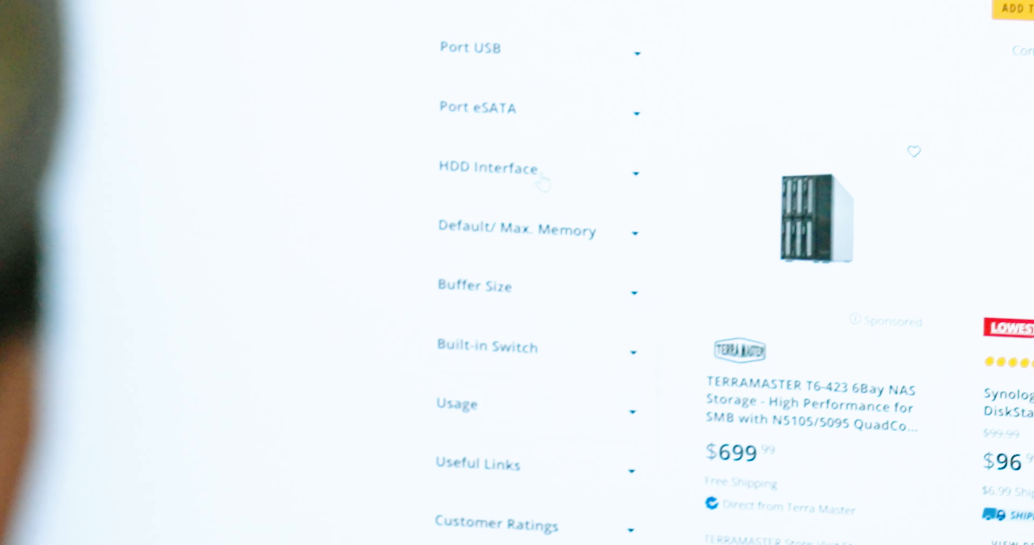
# Tick the 8 x SATA (8 x Bay) option under the expanded HDD Interface filter
pyautogui.click(491, 167)
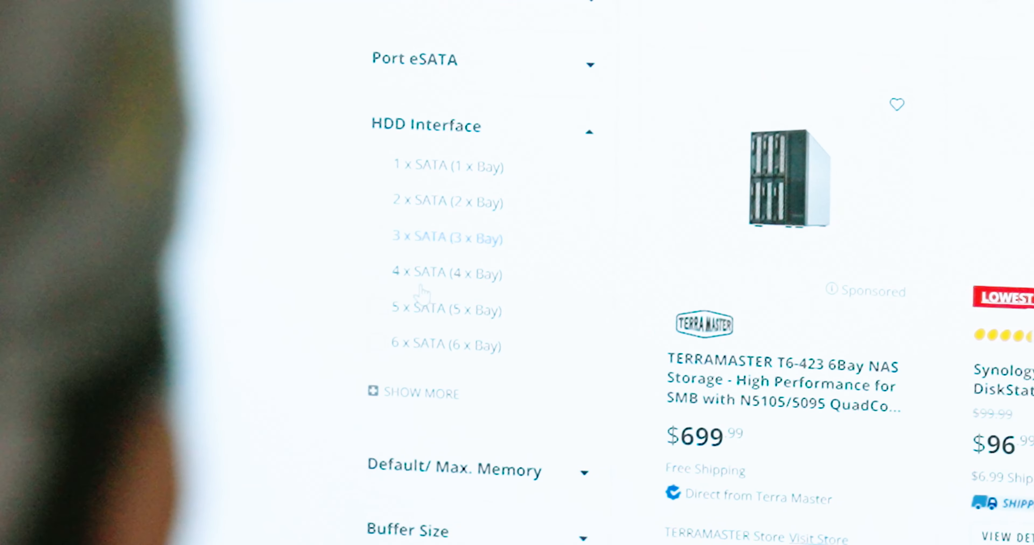
pyautogui.click(411, 393)
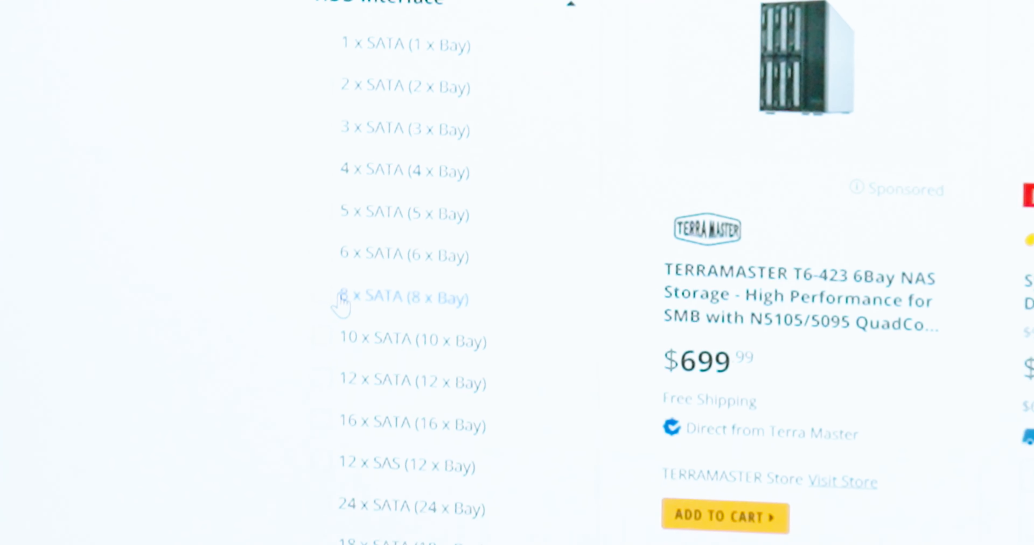
pyautogui.click(321, 302)
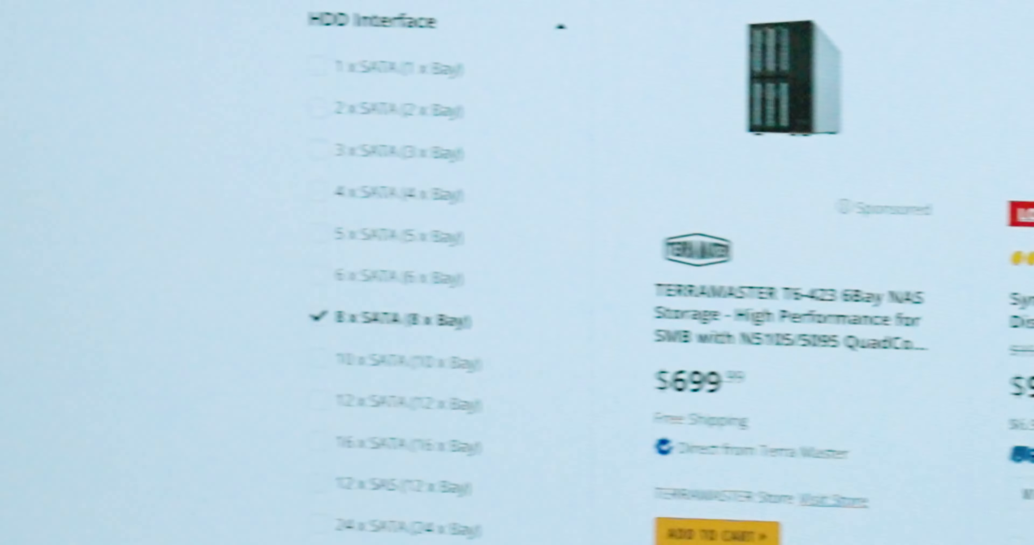